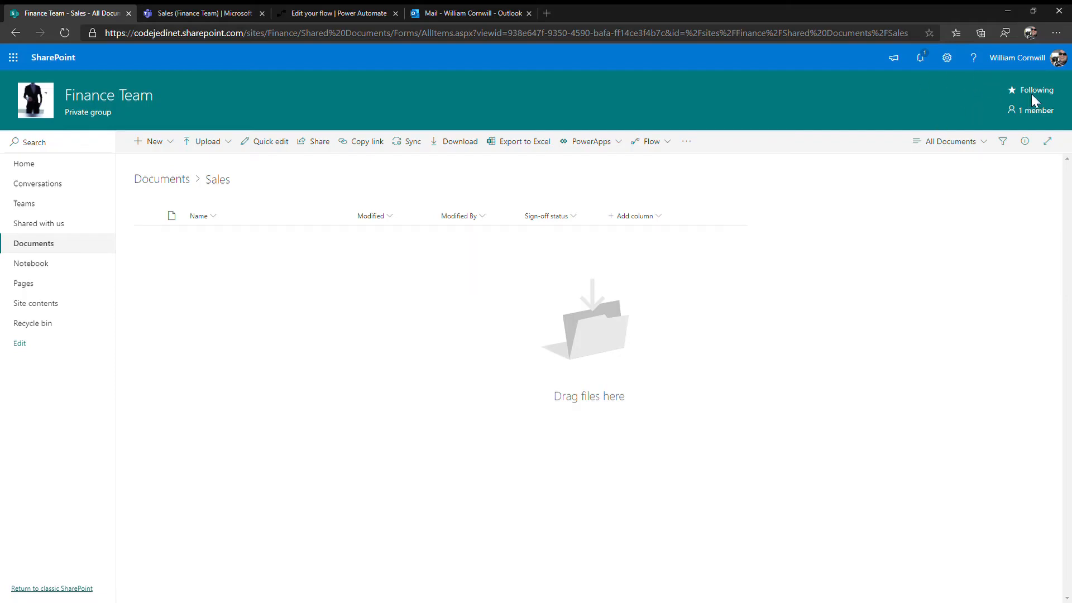
mouse_move(367, 361)
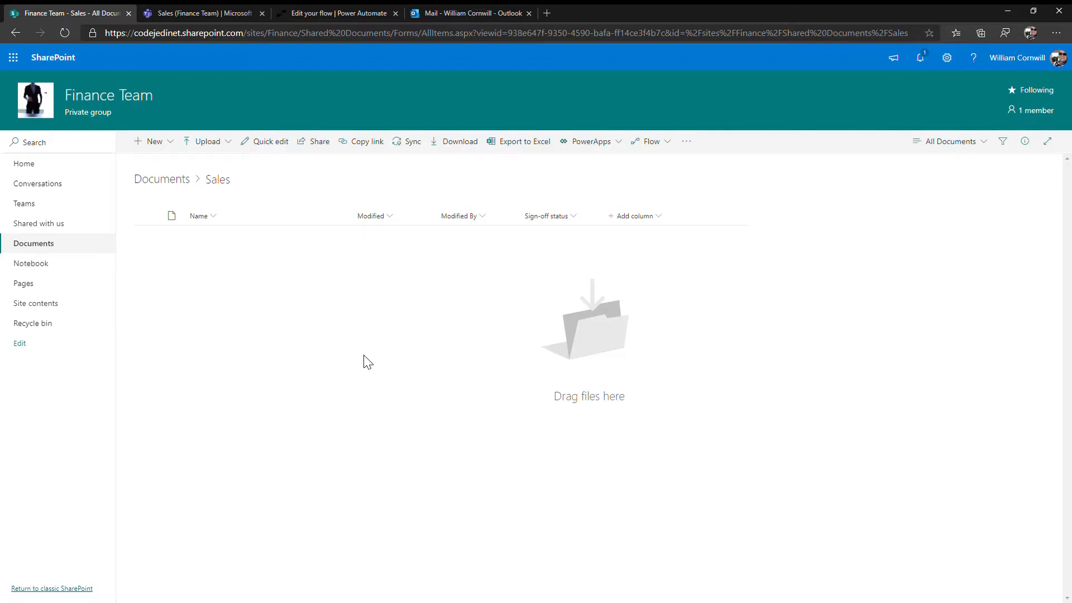
mouse_move(162, 101)
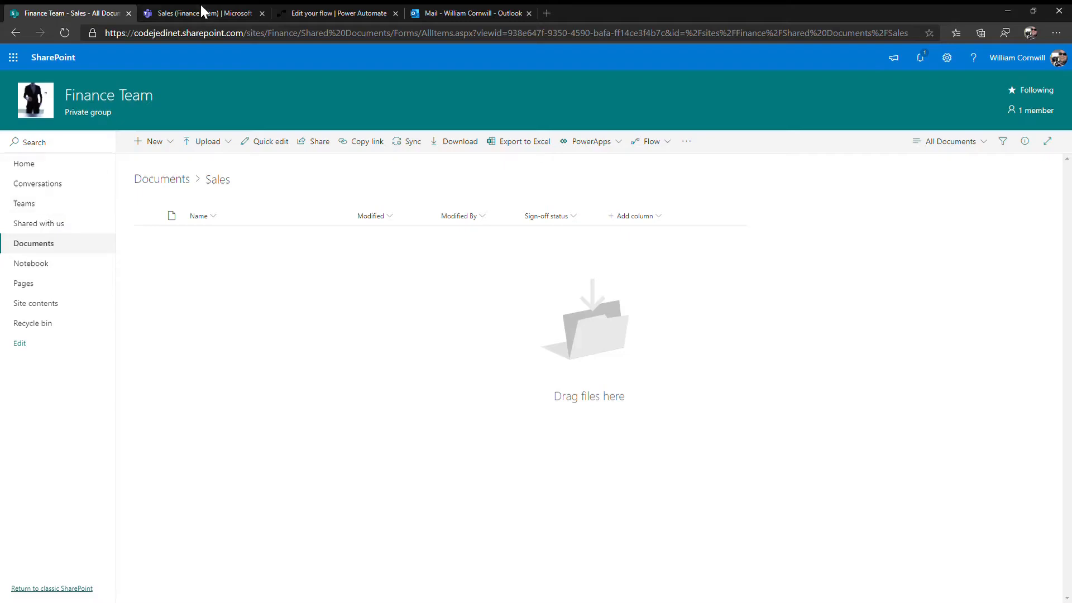
Show the Finance Team's Sales channel Files in Teams, still empty
click(202, 13)
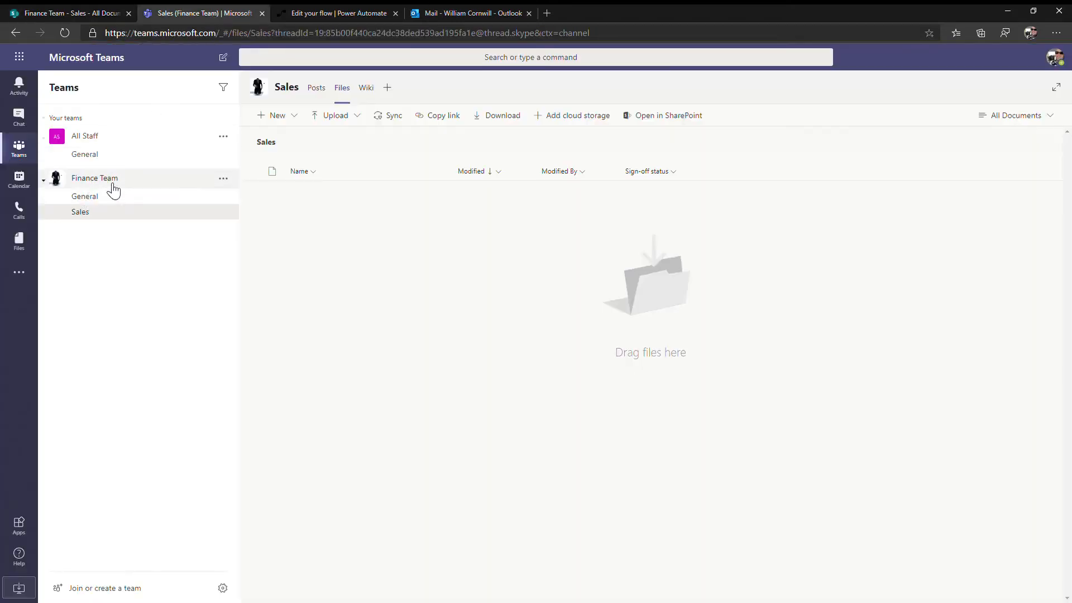
mouse_move(109, 224)
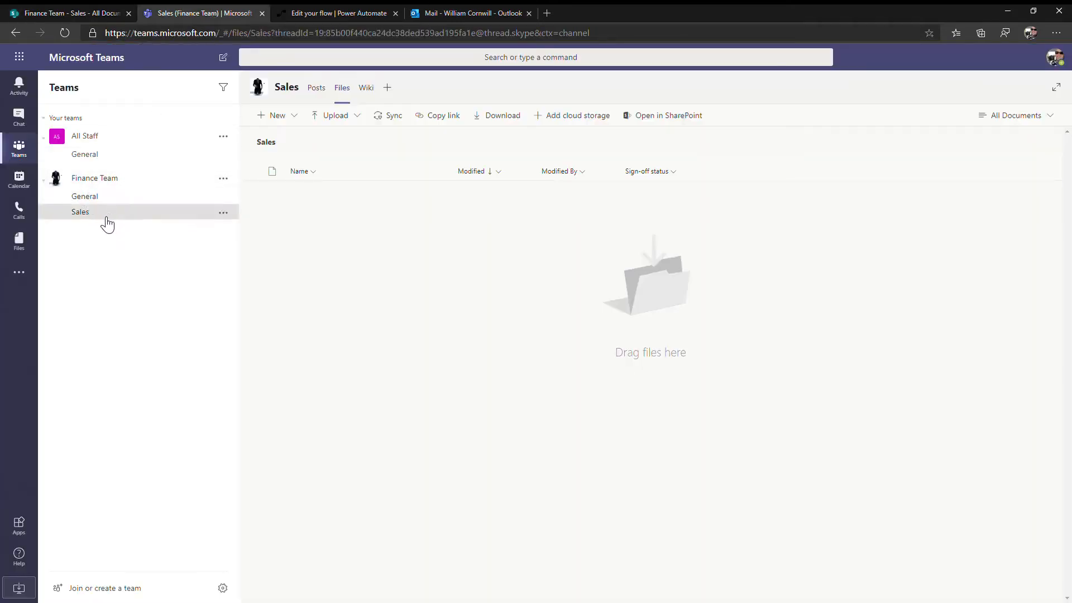
mouse_move(331, 133)
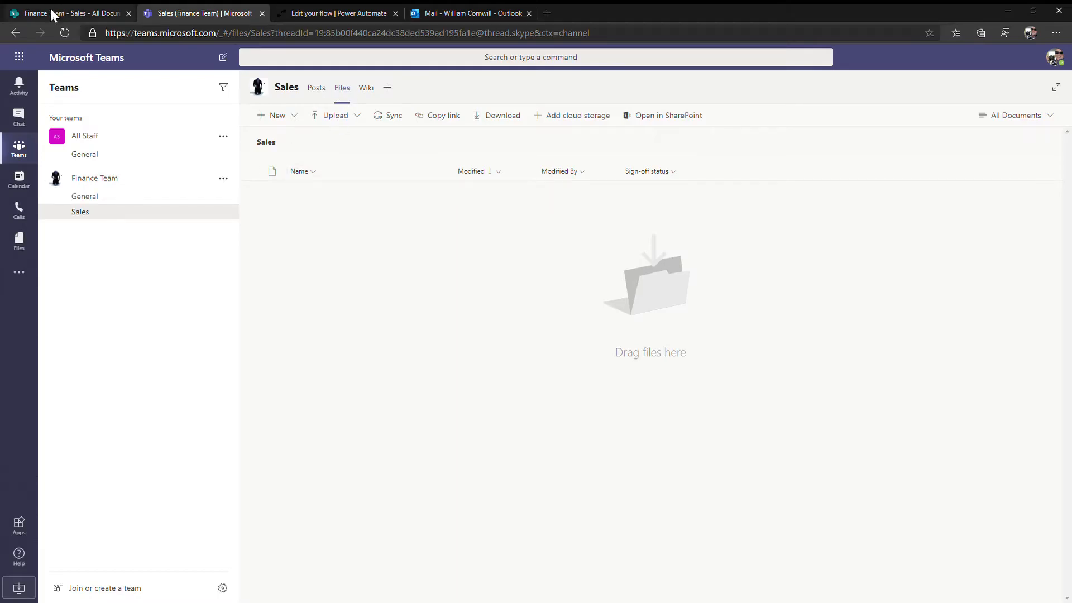
Return to the SharePoint Sales document library to upload New-Budget.xlsx
click(661, 115)
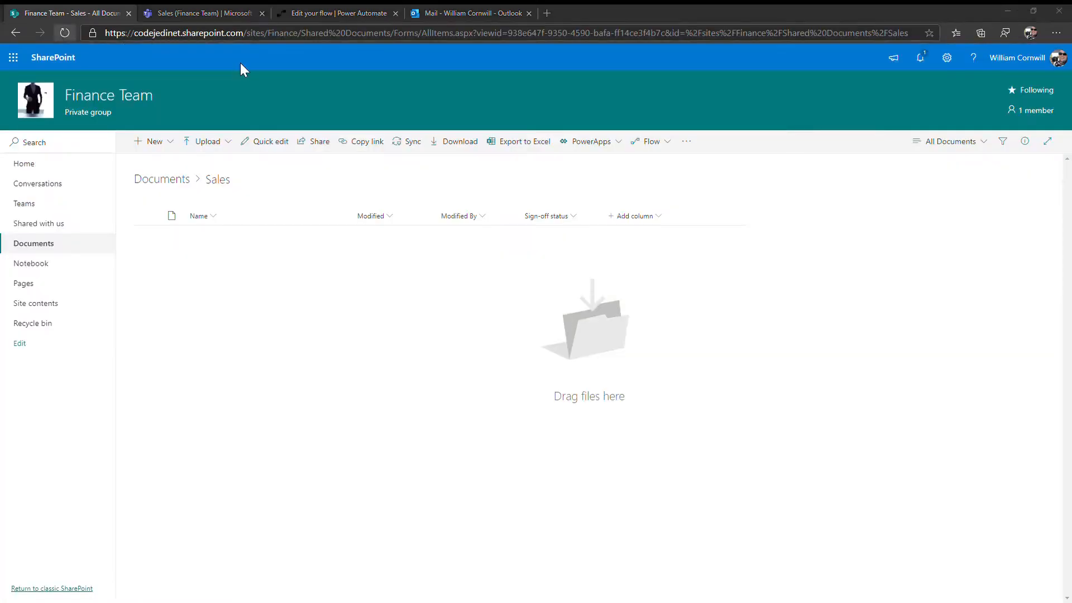
mouse_move(541, 440)
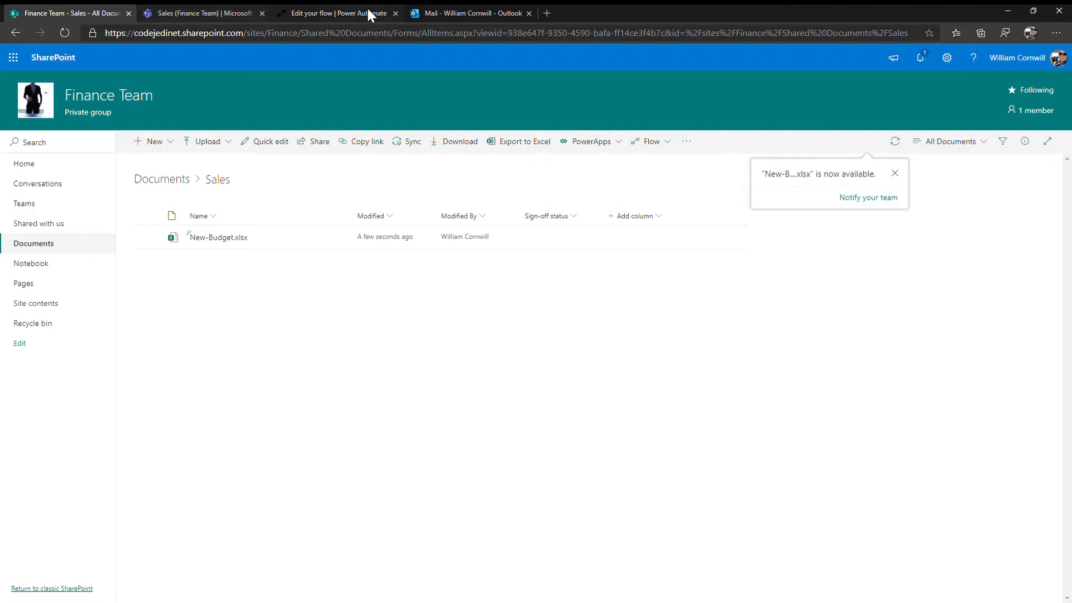
Bring up the Finance sales document approval flow in Power Automate for review
click(335, 13)
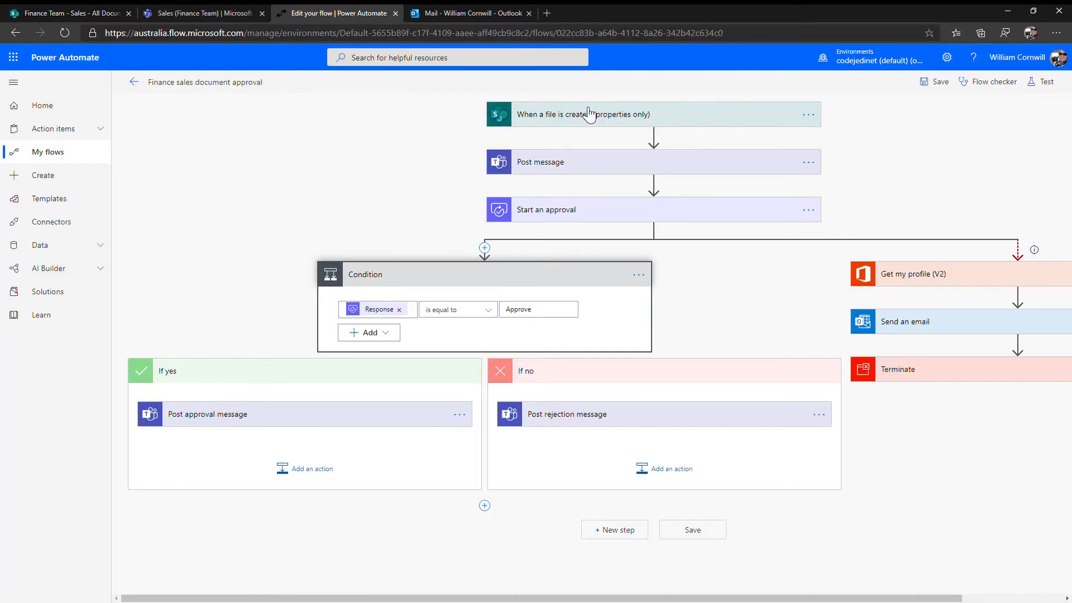
mouse_move(618, 130)
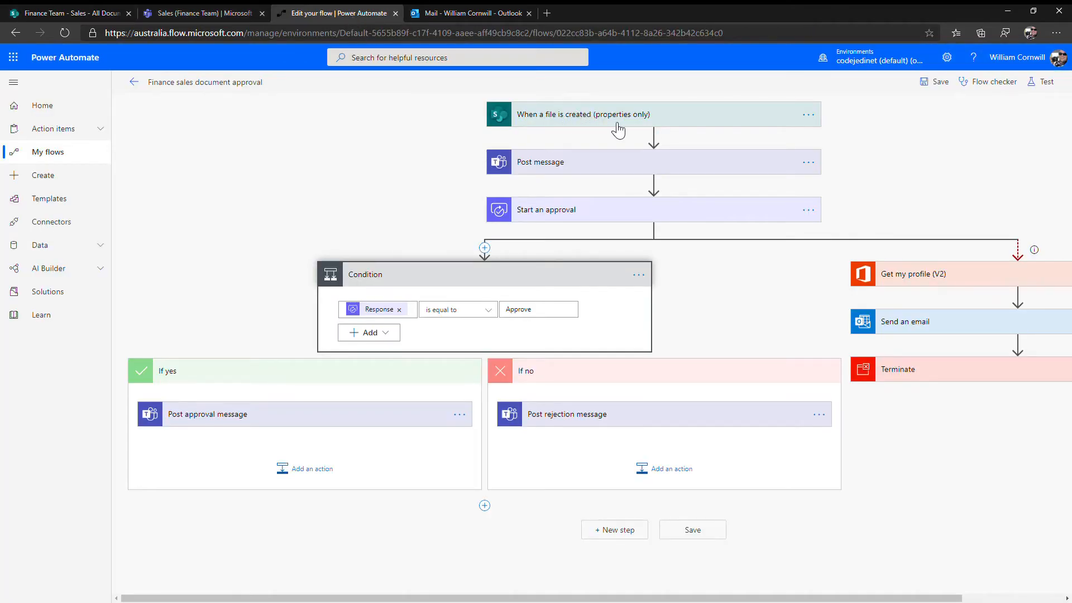
mouse_move(564, 127)
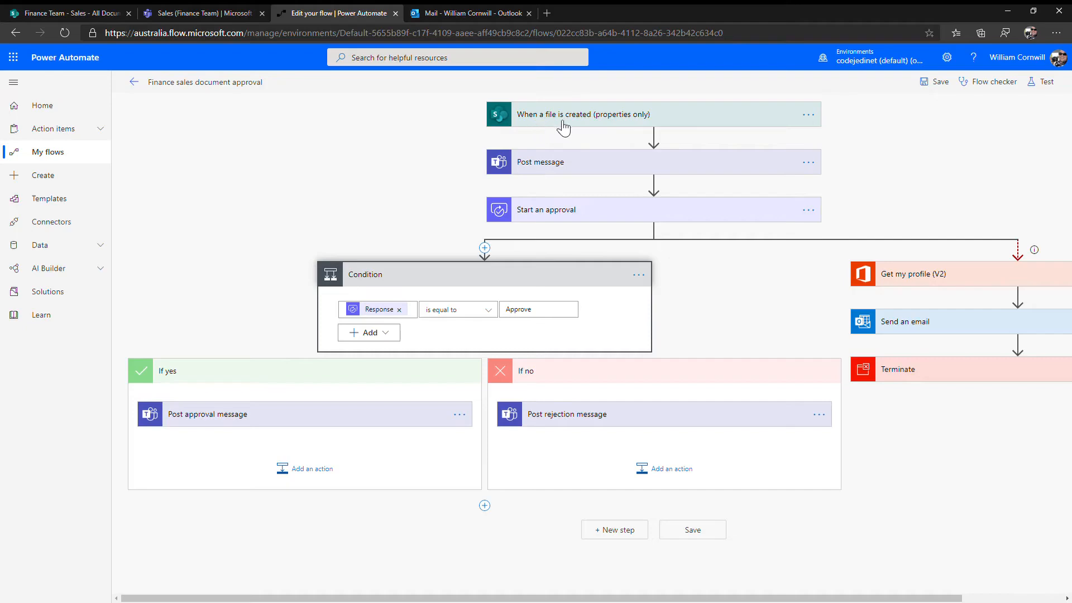
mouse_move(651, 131)
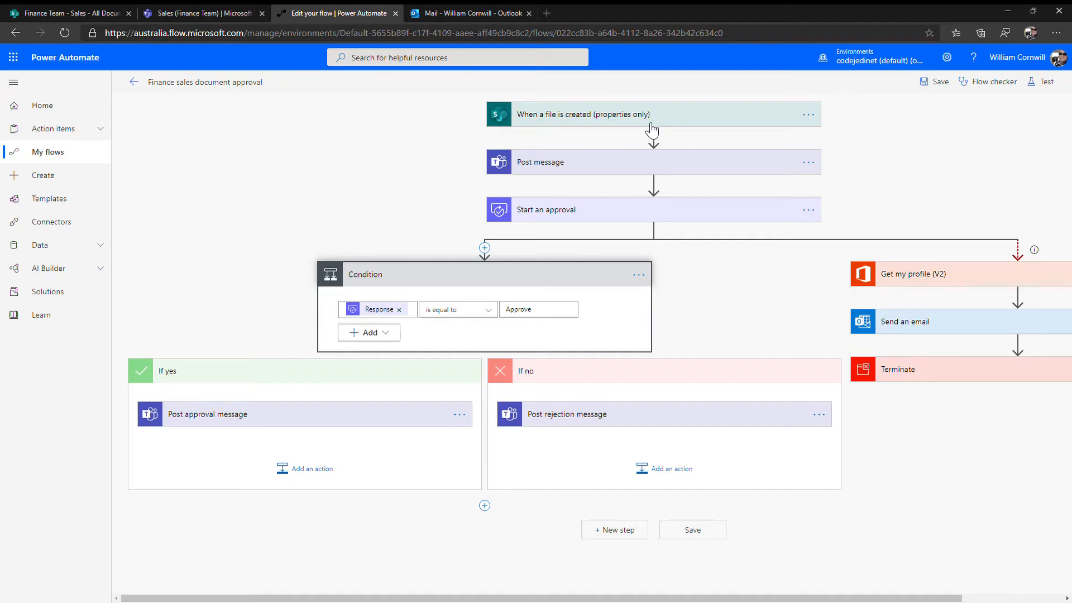
mouse_move(533, 176)
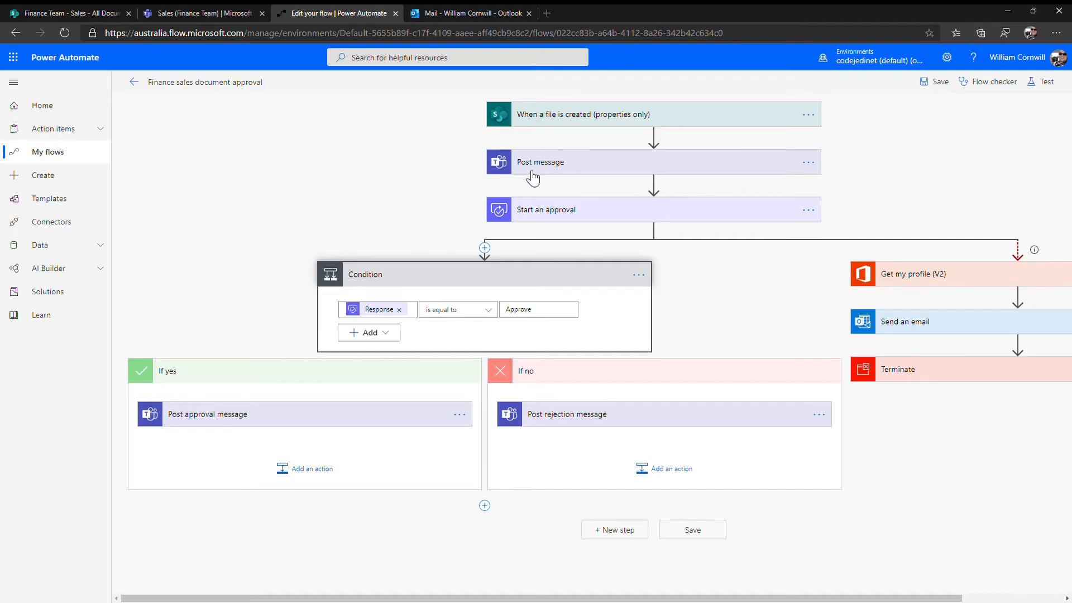
mouse_move(565, 174)
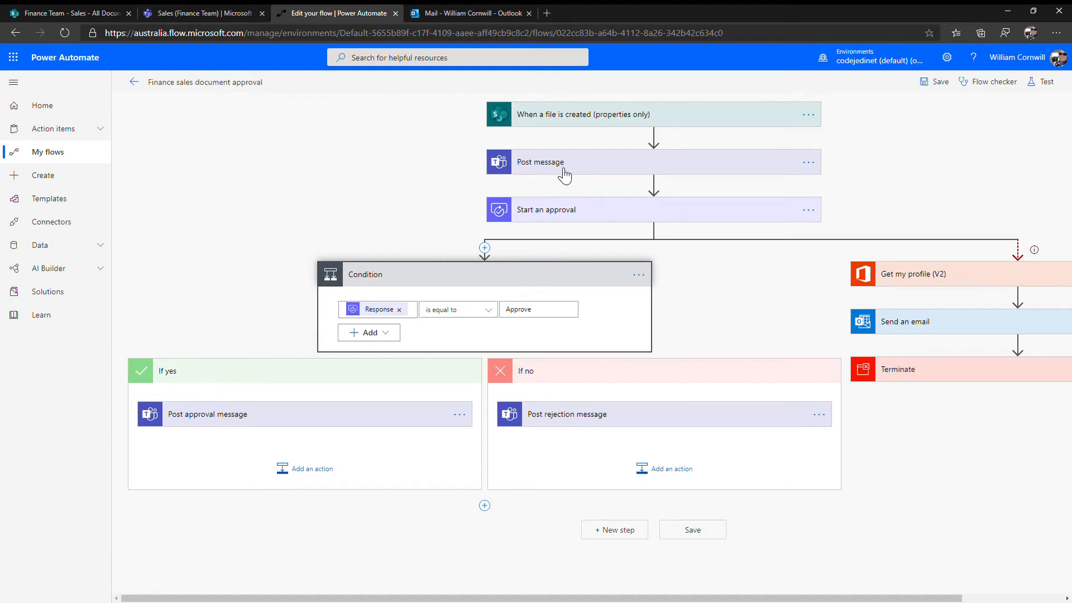
mouse_move(601, 218)
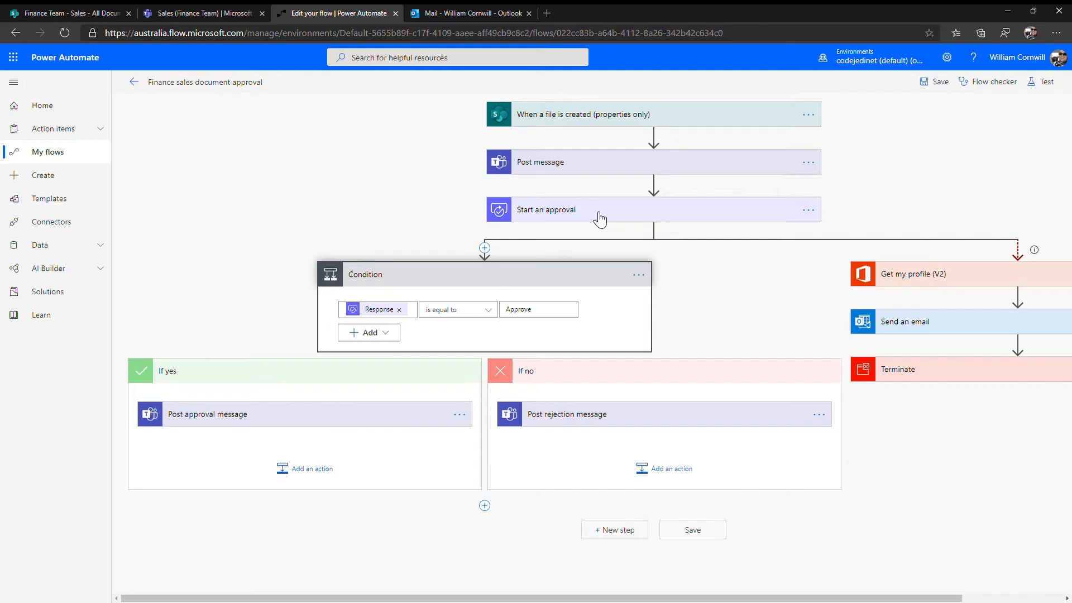
Show the Sales channel posts with the 9:08 AM New-Budget approval request
click(198, 14)
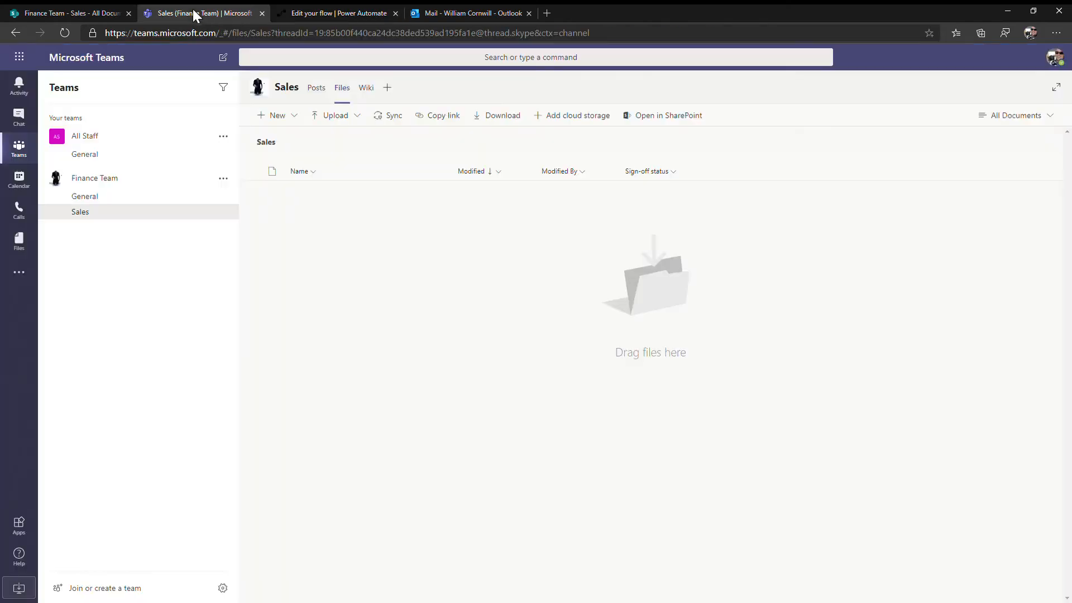
click(316, 87)
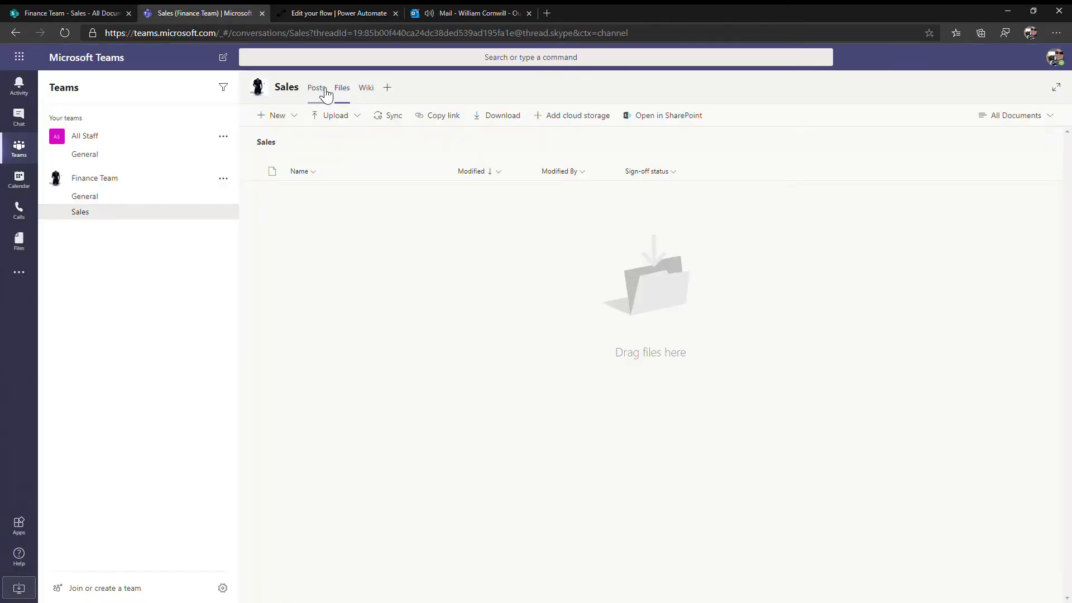
click(316, 87)
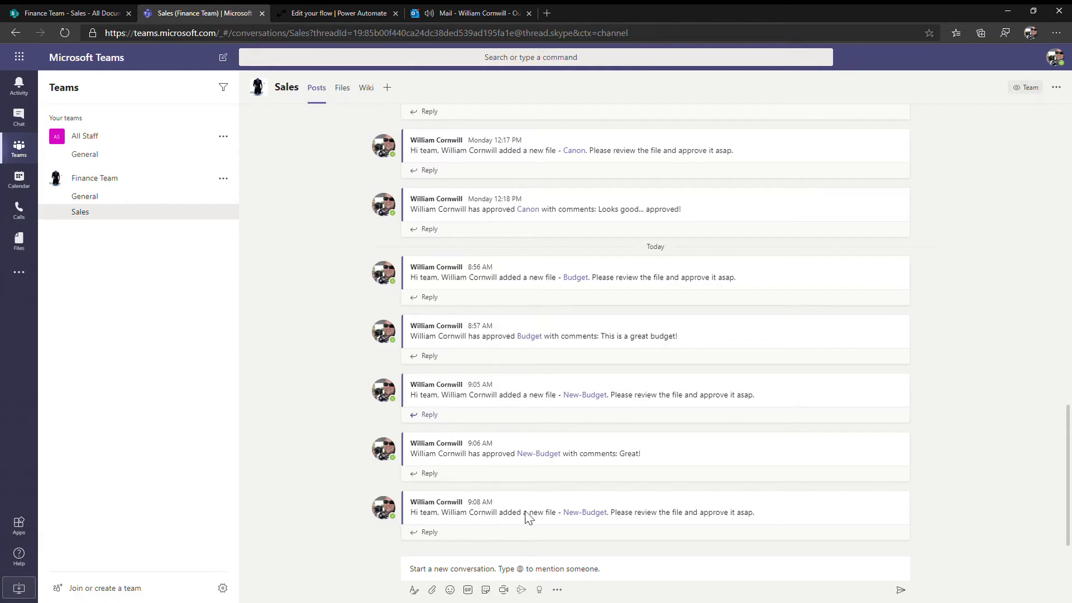
mouse_move(499, 519)
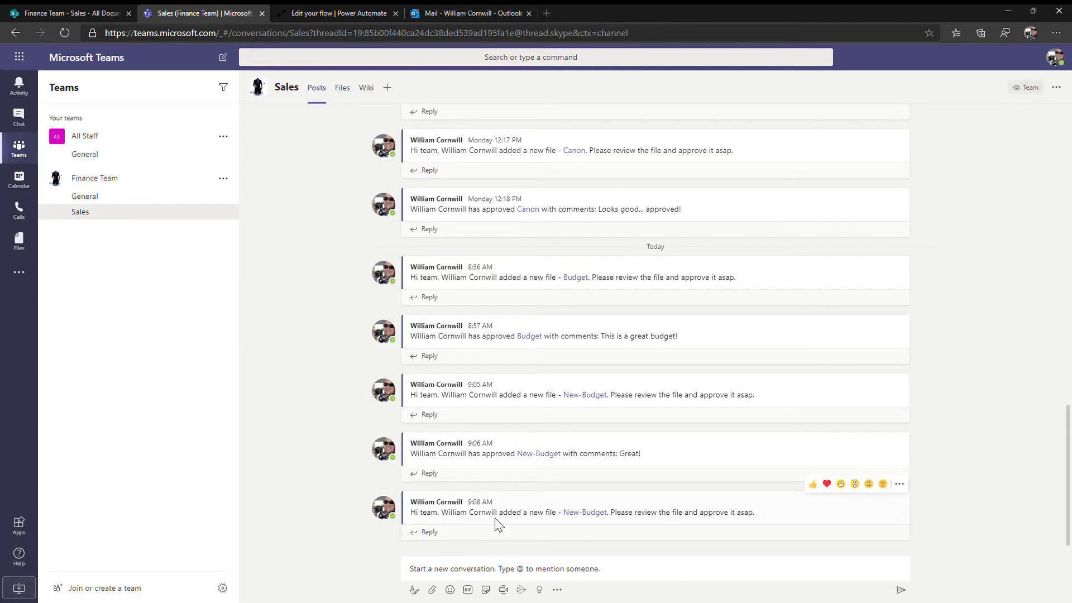
mouse_move(648, 522)
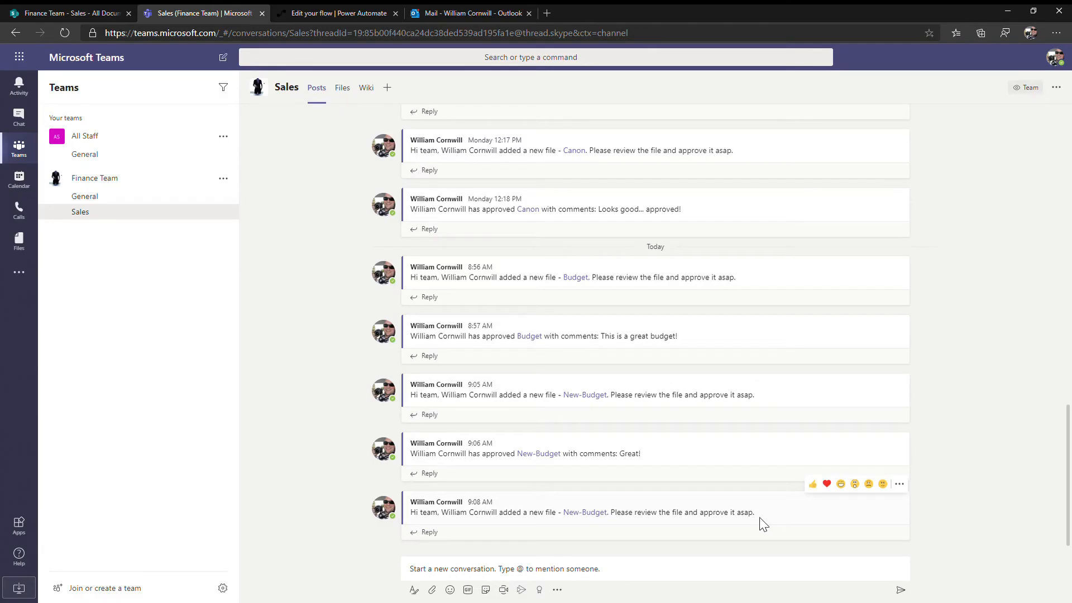
mouse_move(420, 509)
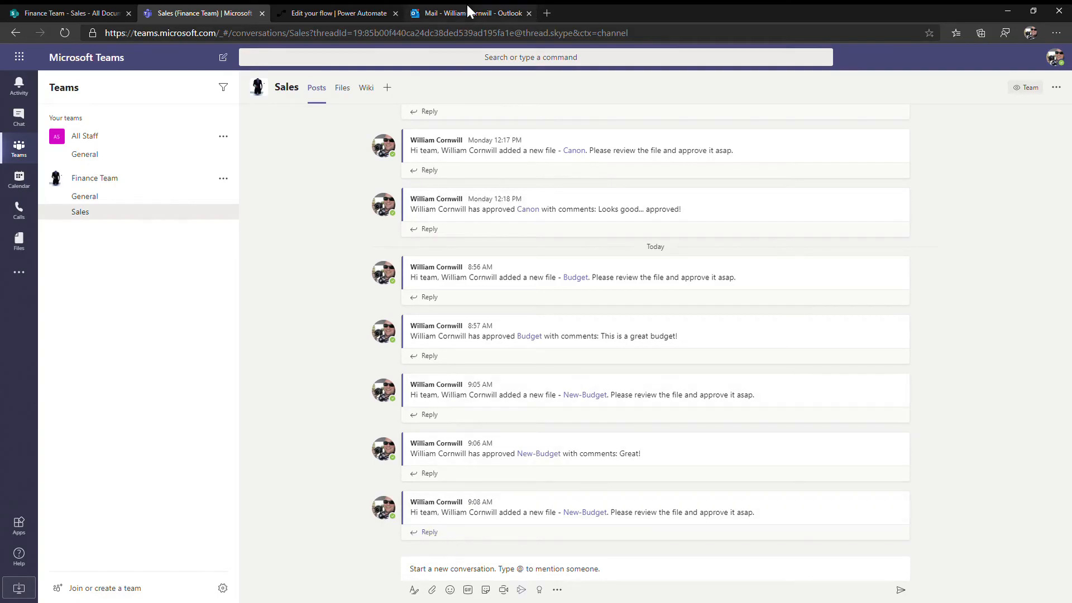
Approve the Review New-Budget request in Outlook with the reason 'Great budget!'
click(470, 13)
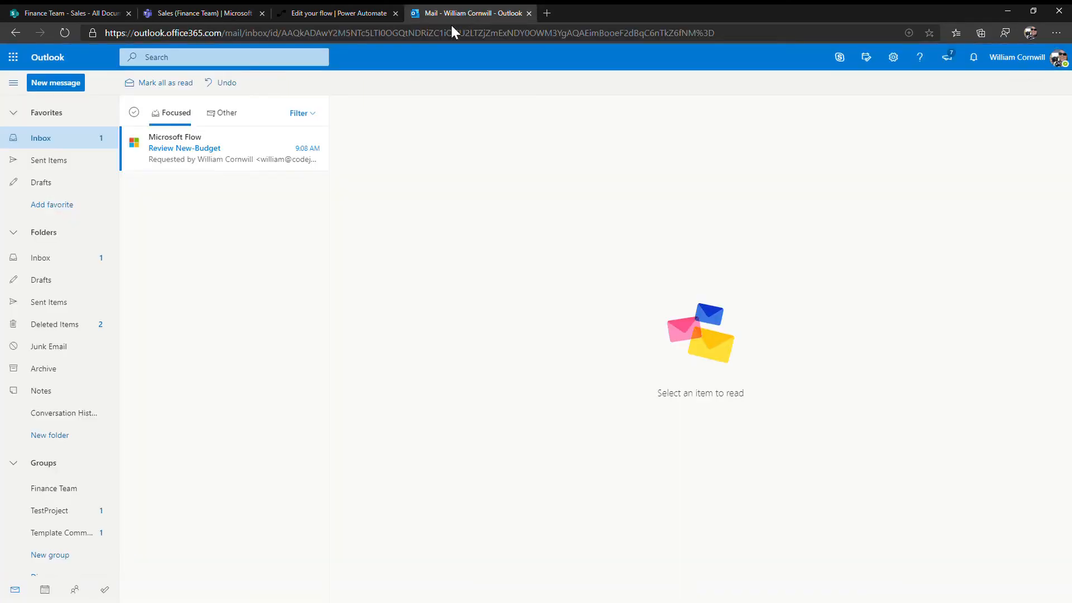
mouse_move(218, 147)
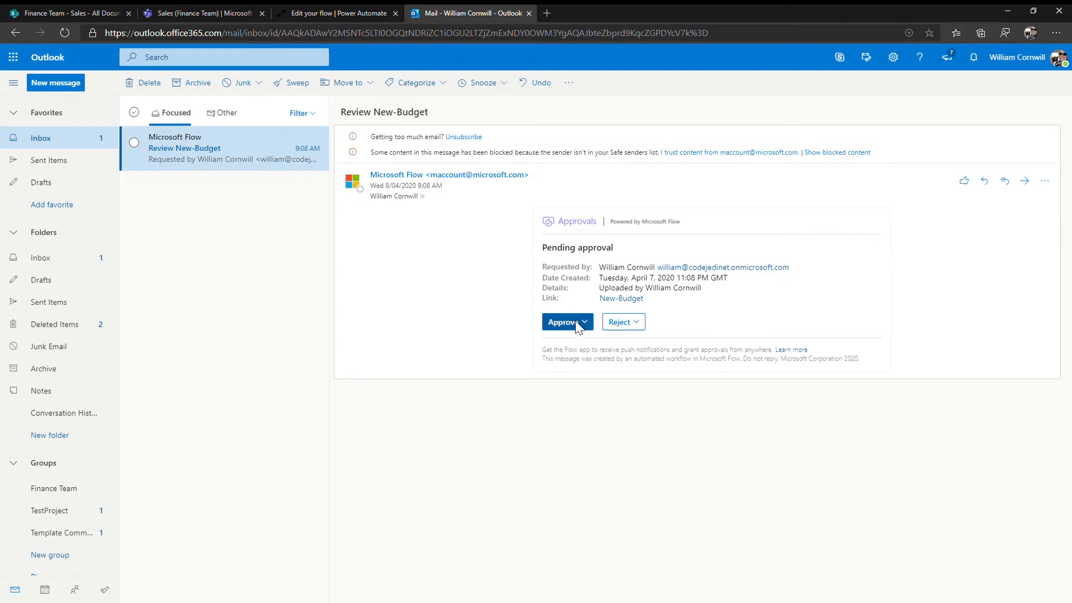
click(562, 322)
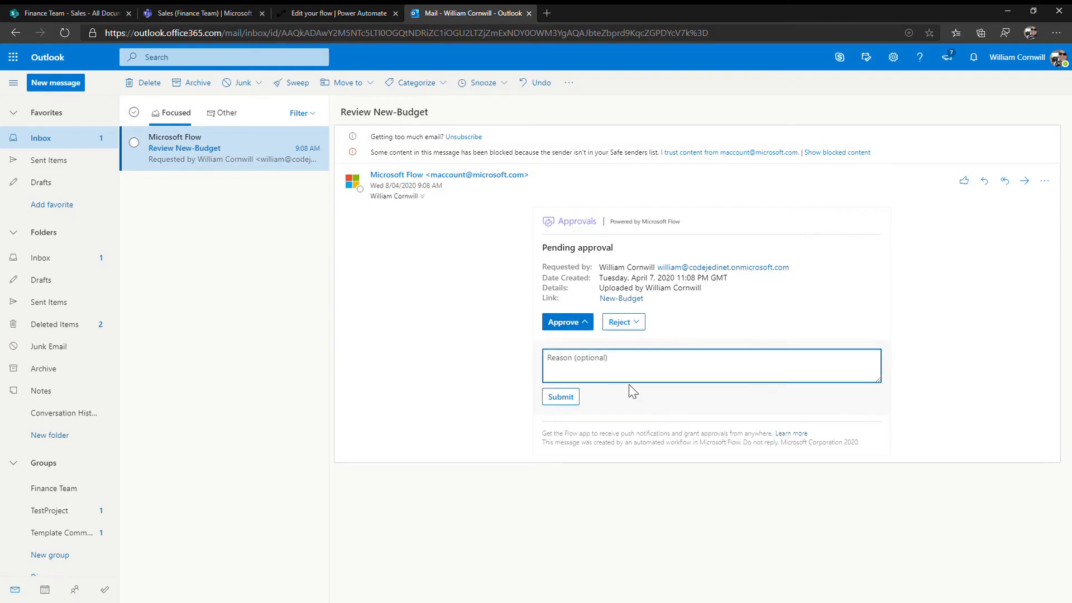
text(Great)
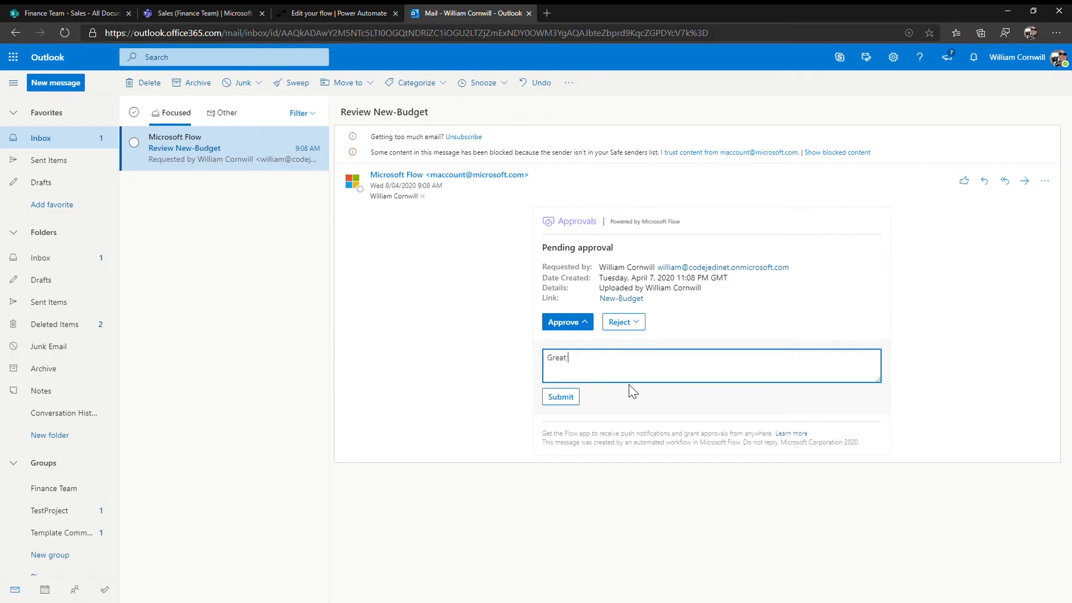
text(budget!)
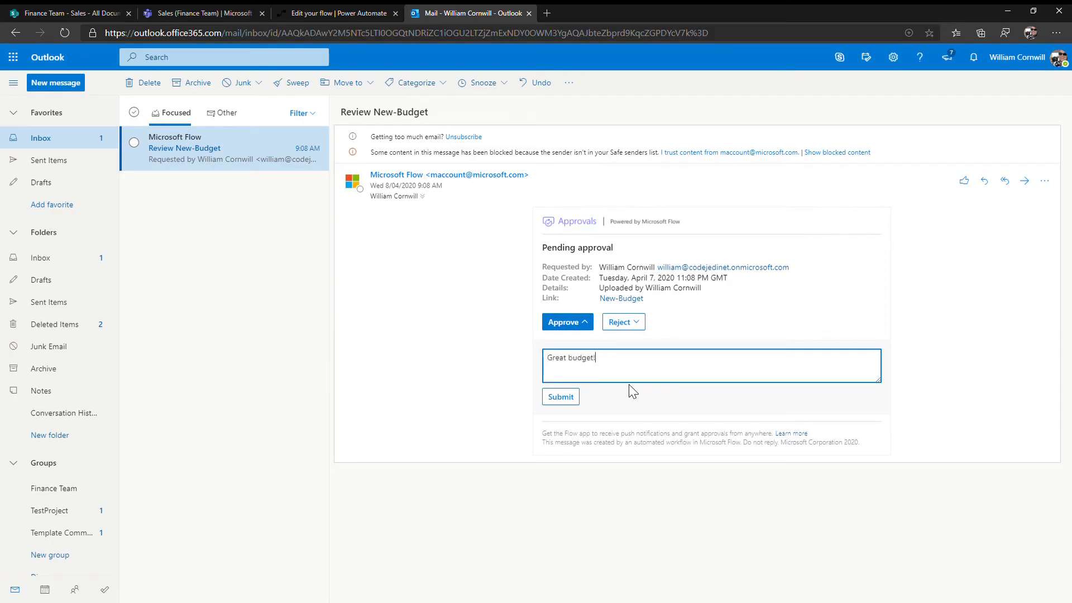
click(560, 396)
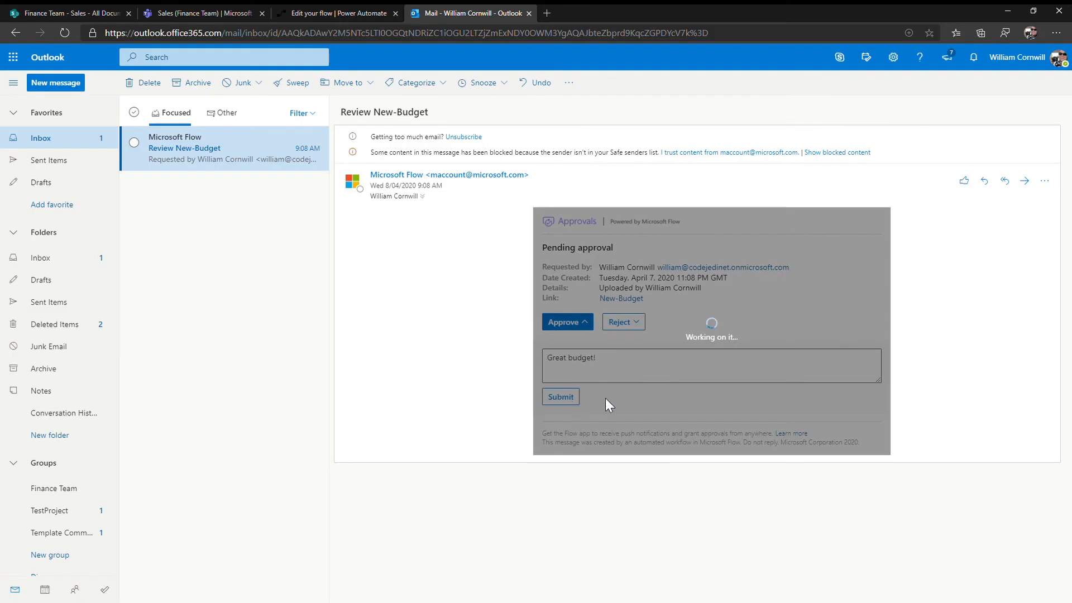
click(559, 396)
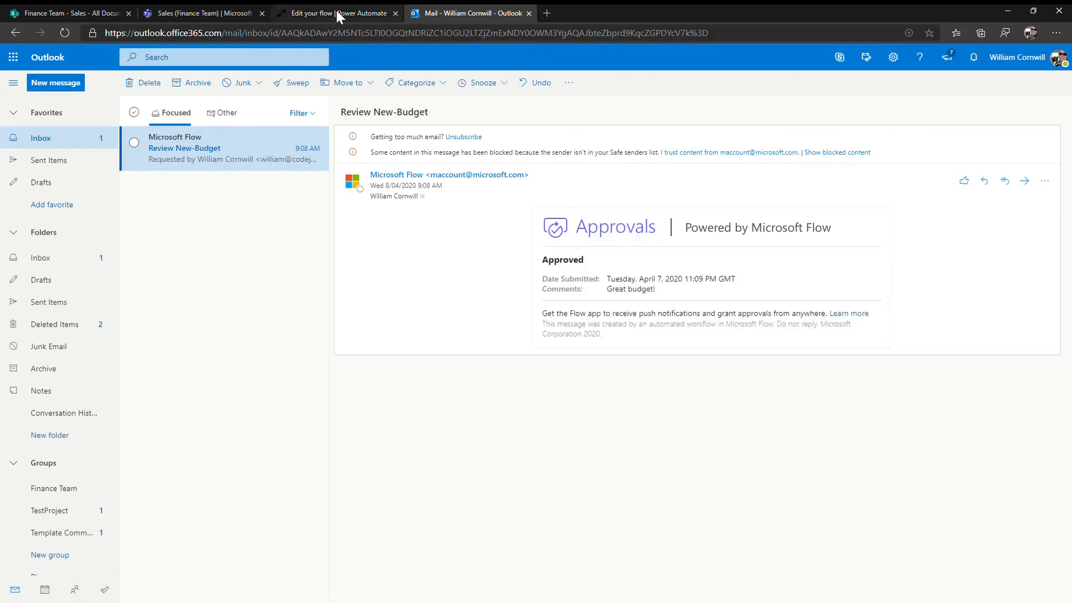
Return to the Finance sales document approval flow in Power Automate
click(335, 14)
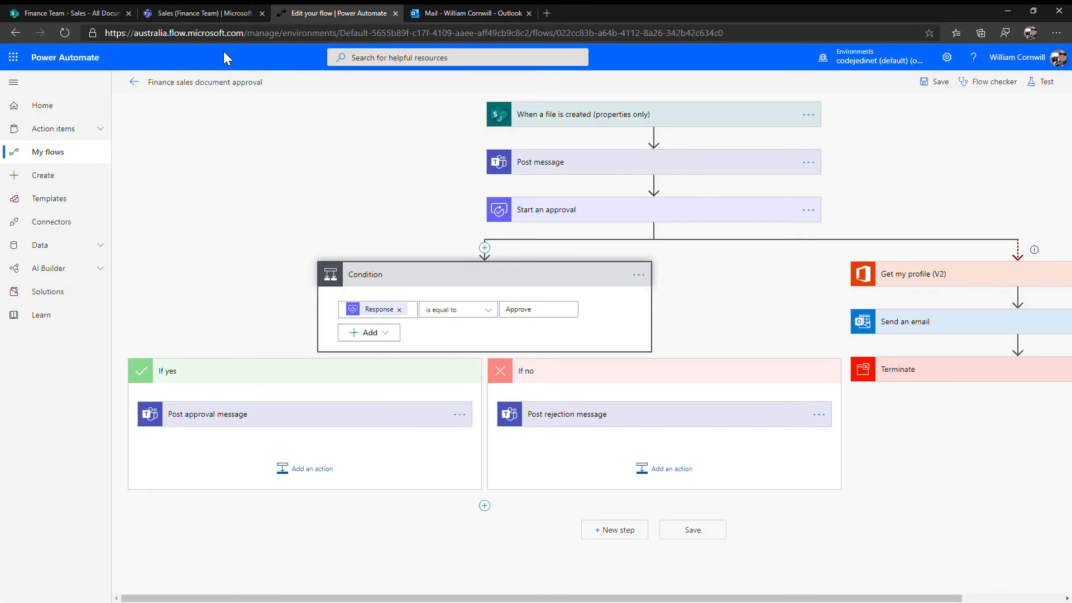
mouse_move(198, 401)
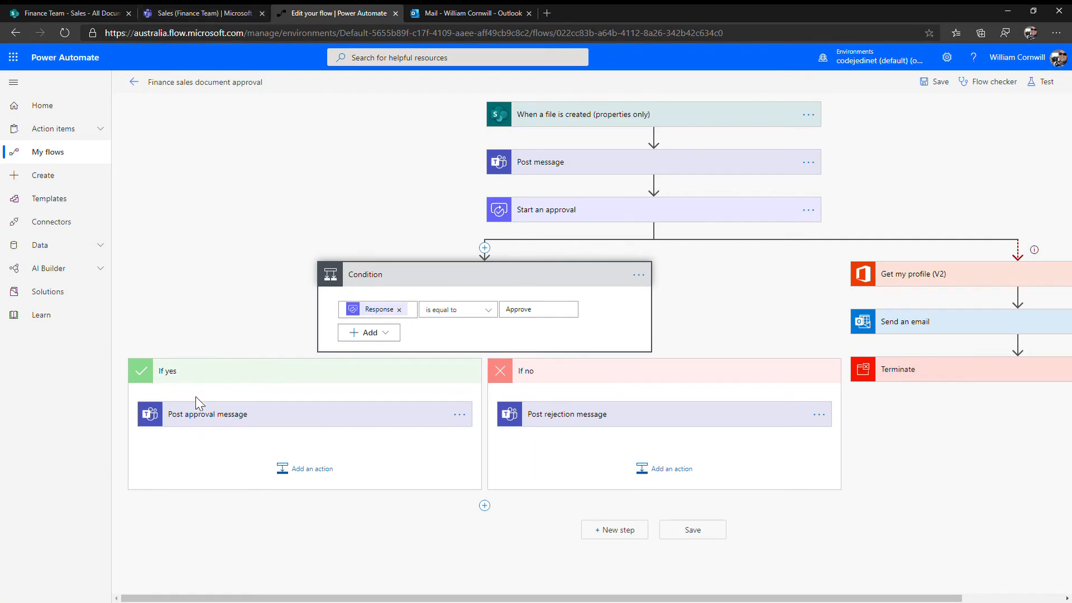
Show the Sales channel's 9:09 AM post confirming New-Budget approved with 'Great budget!'
click(198, 13)
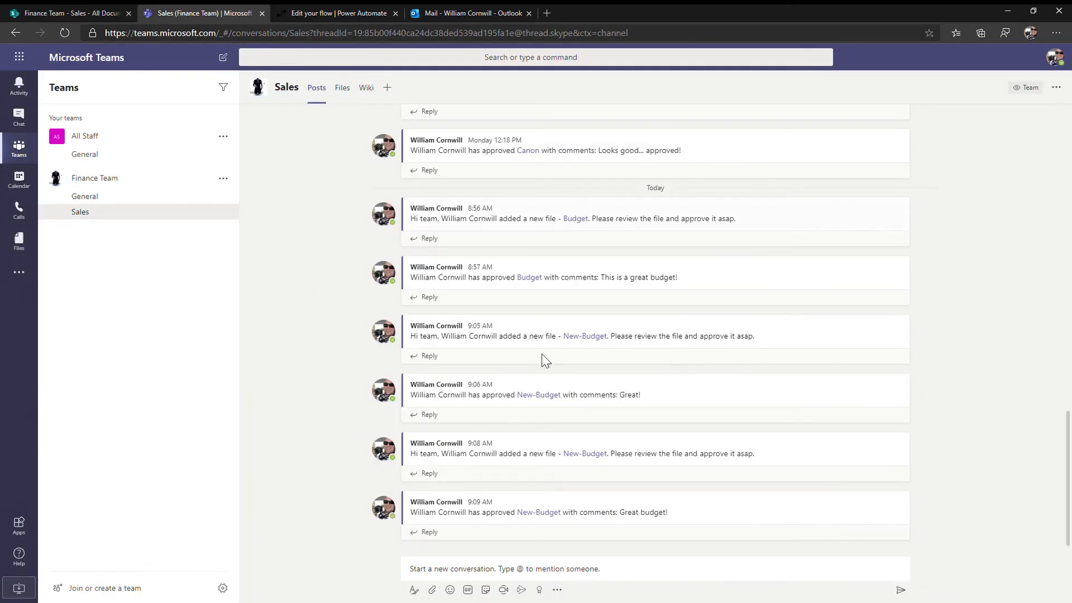
mouse_move(624, 524)
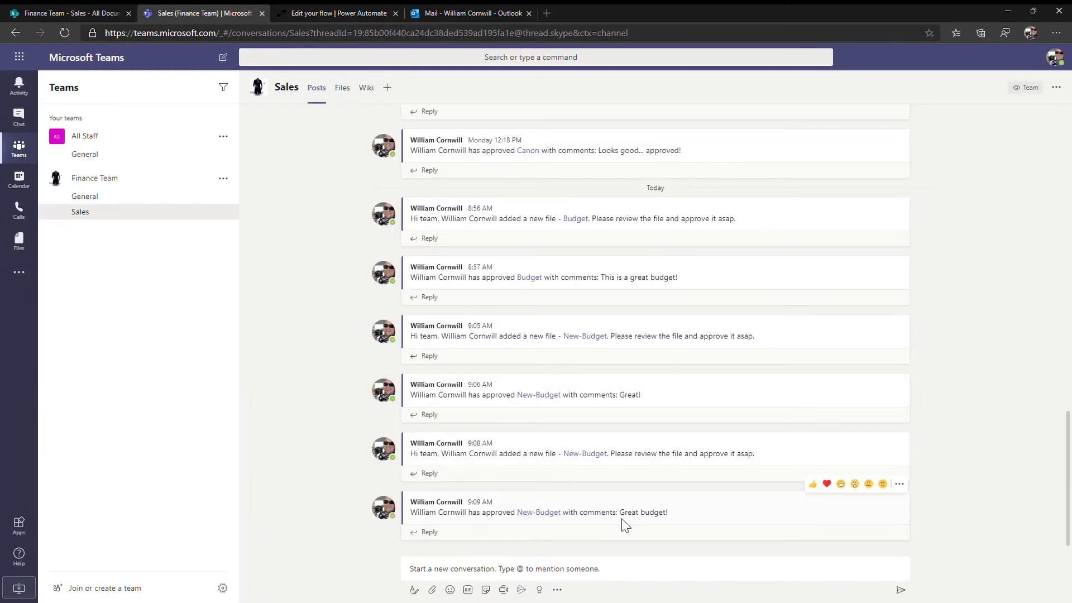
mouse_move(641, 525)
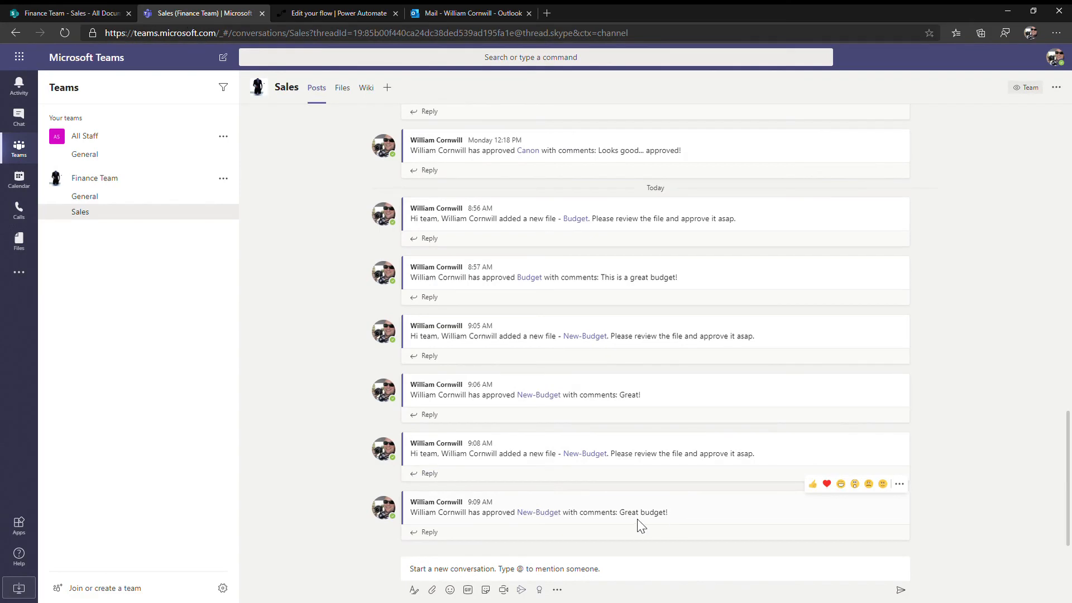
mouse_move(663, 502)
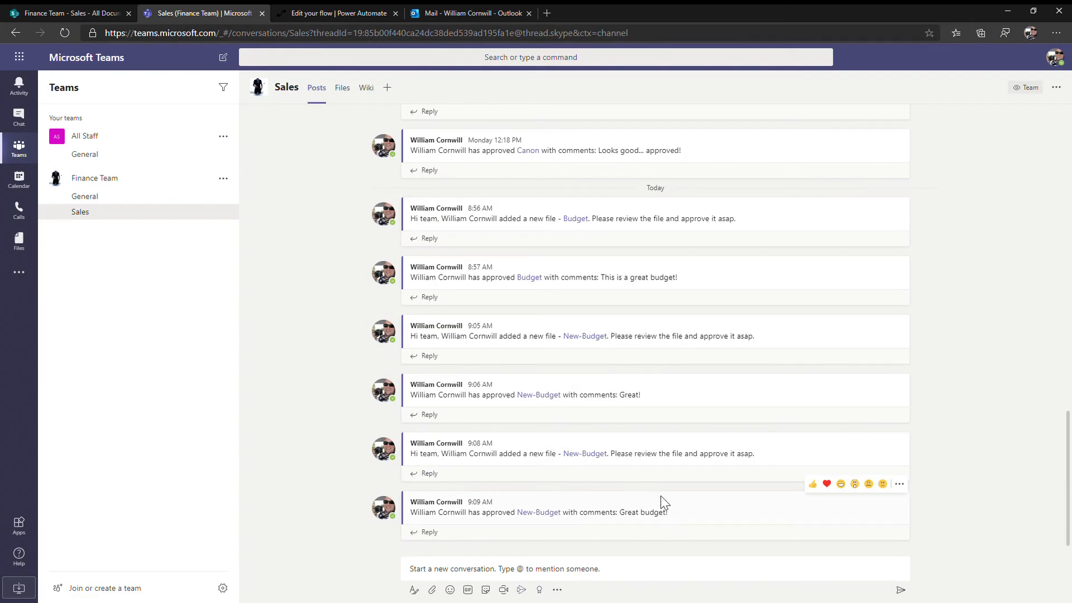
mouse_move(322, 13)
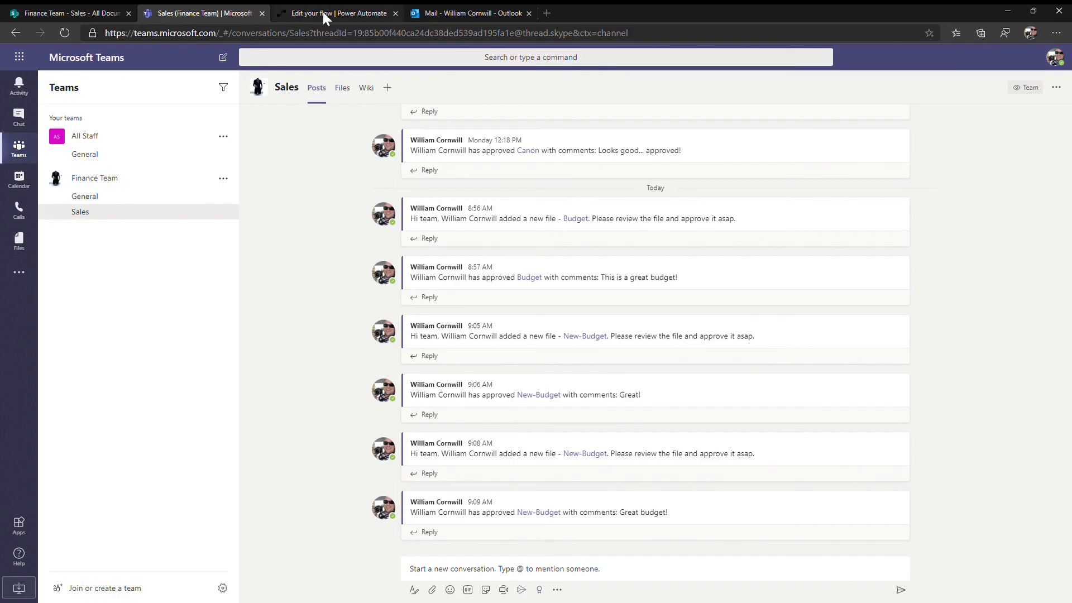
mouse_move(314, 26)
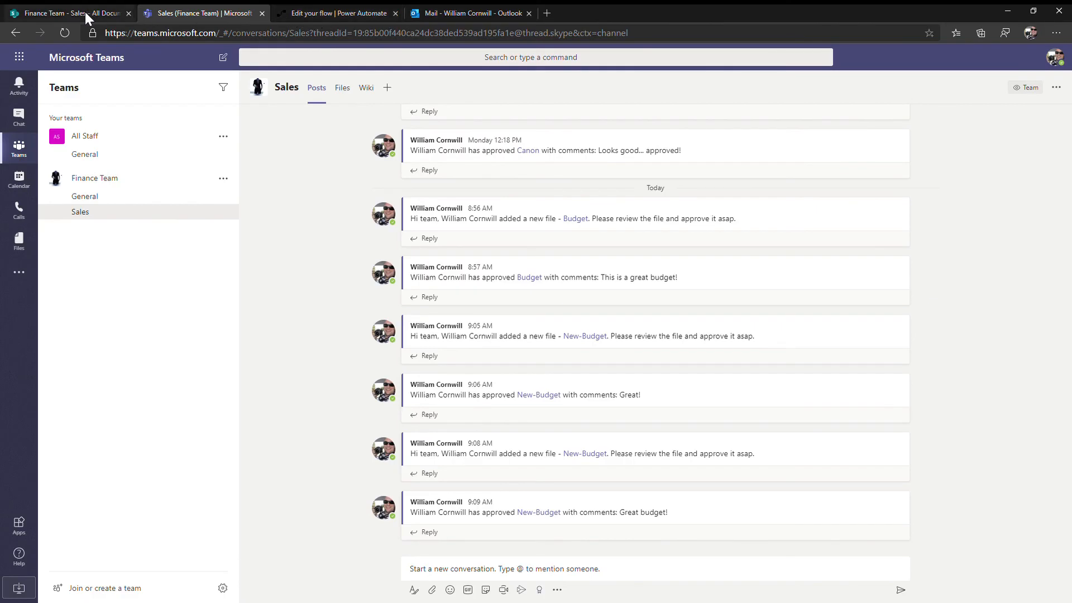
mouse_move(1021, 105)
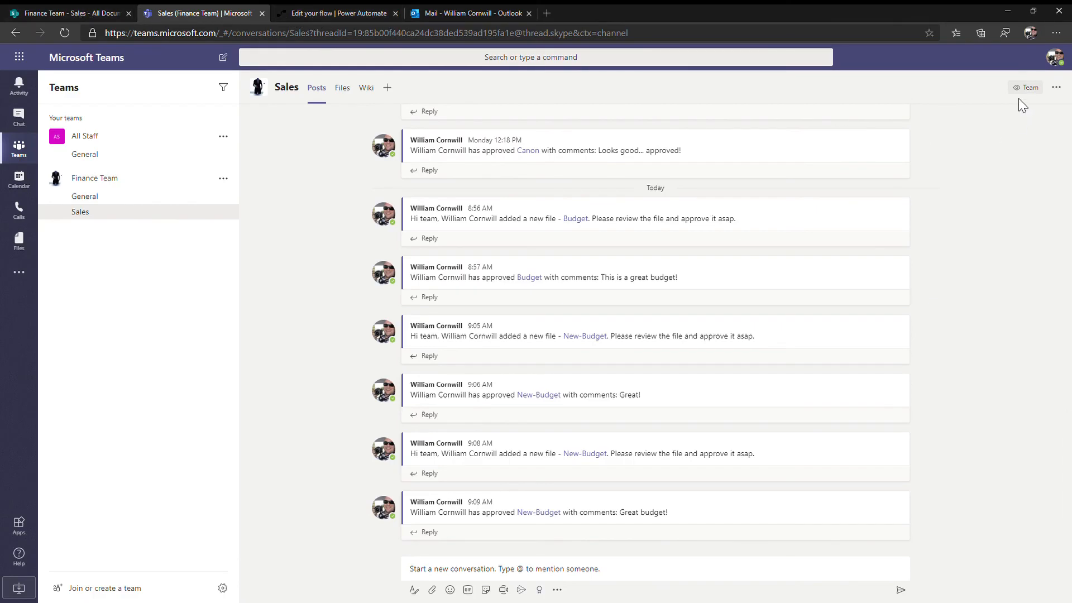